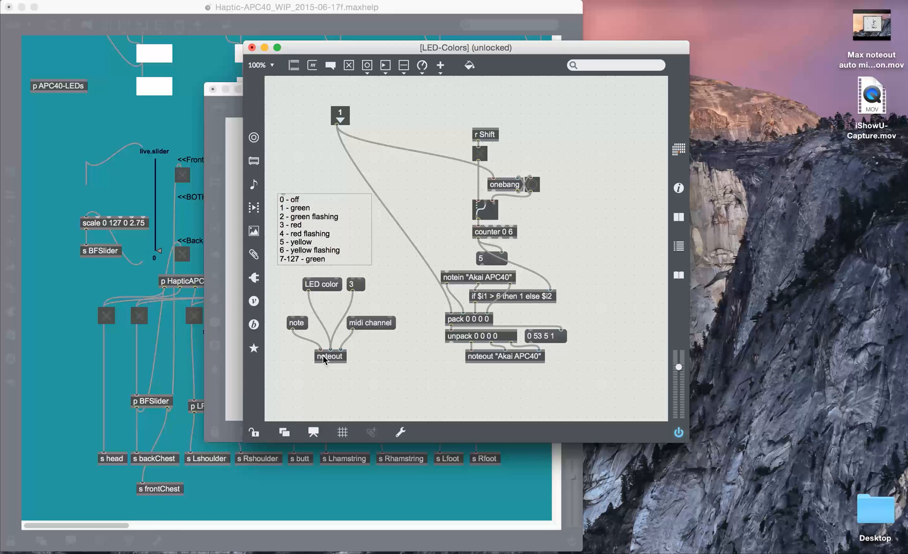
Route the noteout object's MIDI output to the Akai APC40 device
left_click(331, 356)
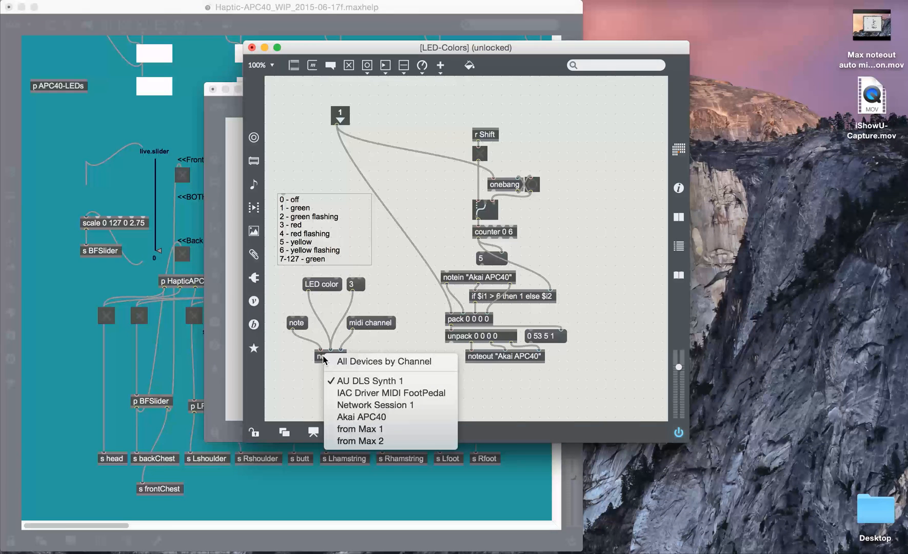
mouse_move(376, 404)
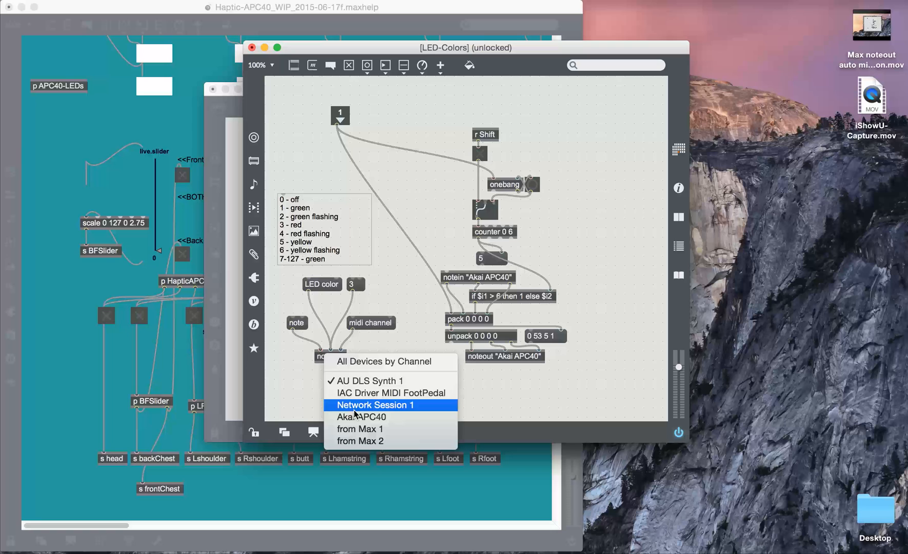
mouse_move(361, 417)
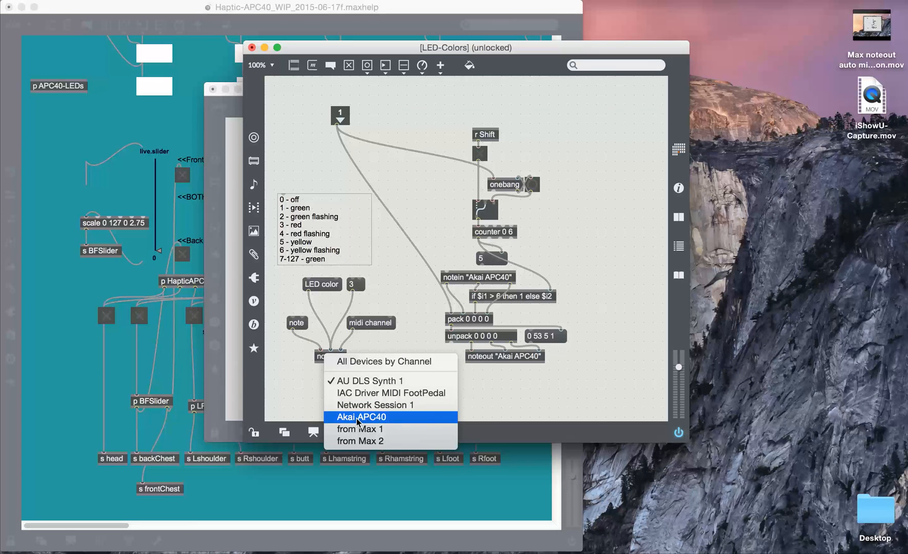
left_click(360, 417)
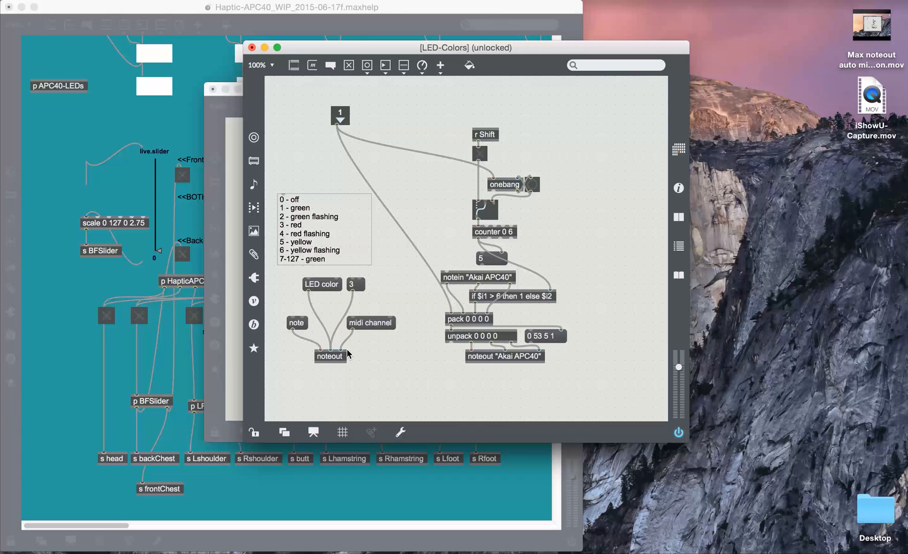
mouse_move(343, 350)
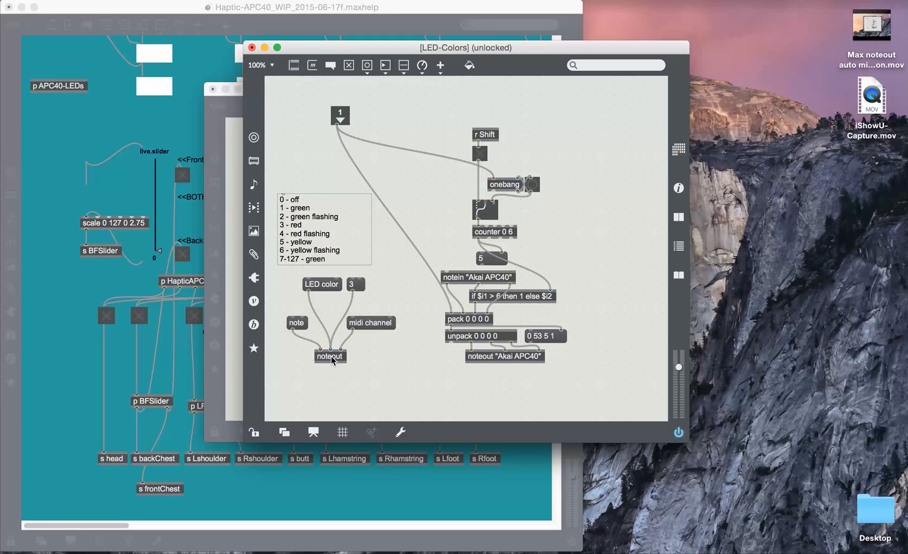
mouse_move(317, 291)
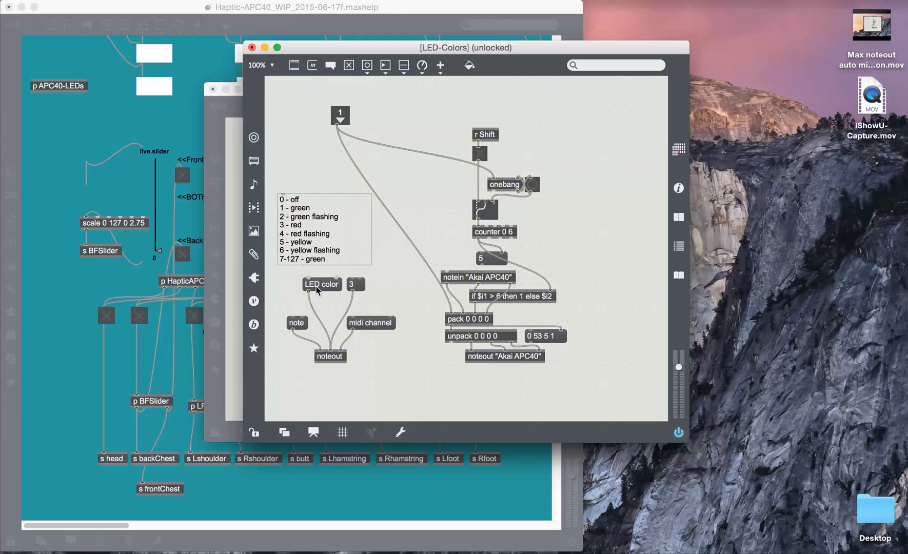
mouse_move(323, 199)
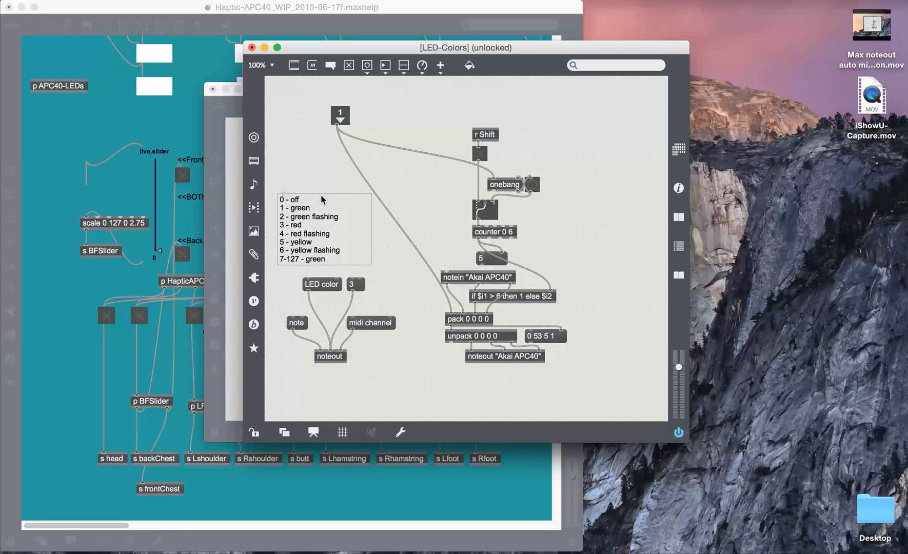
mouse_move(276, 265)
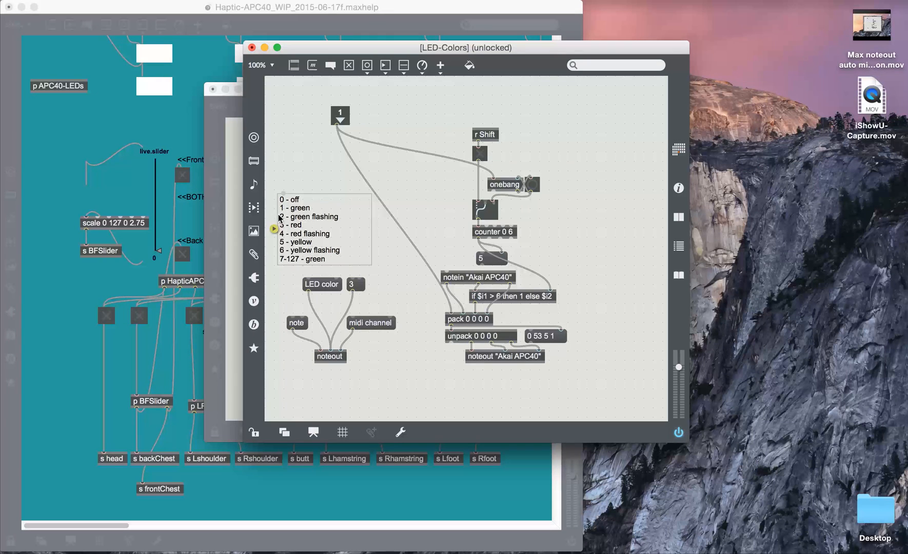
mouse_move(295, 214)
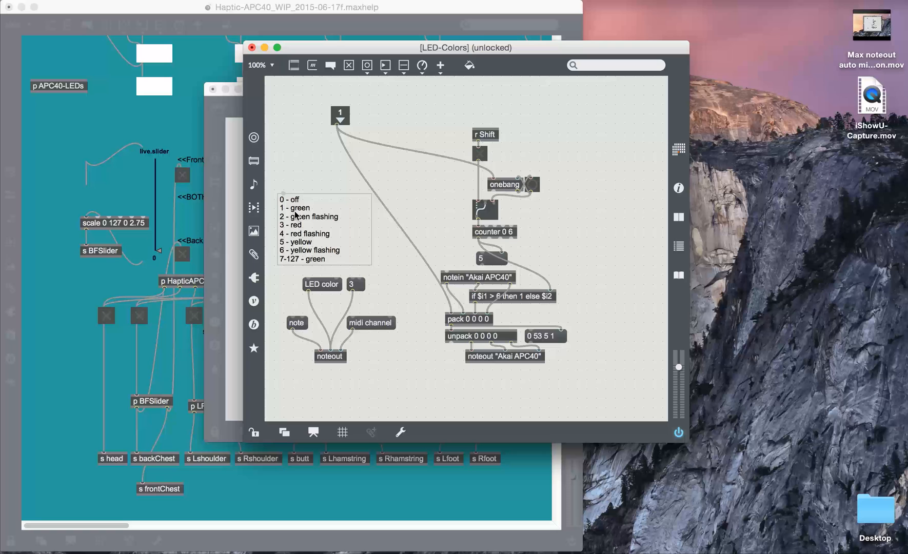
mouse_move(284, 204)
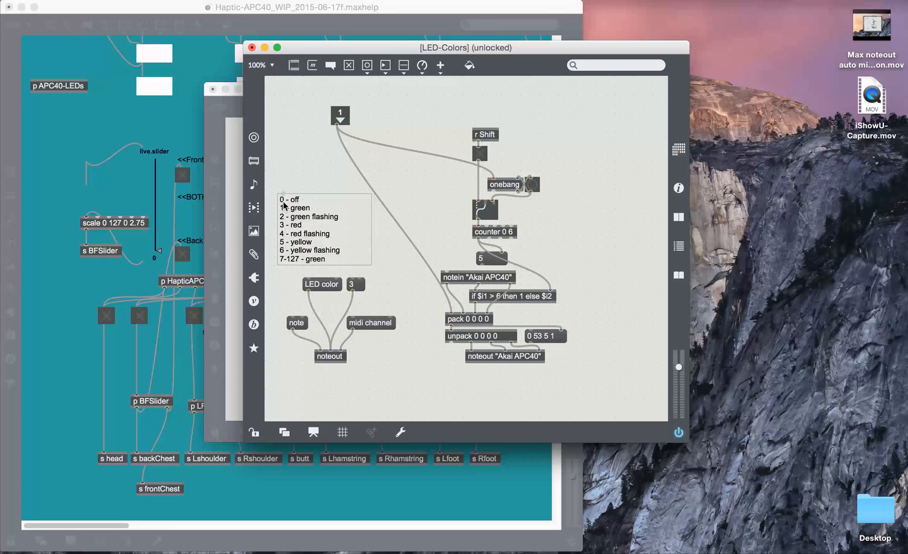
mouse_move(286, 202)
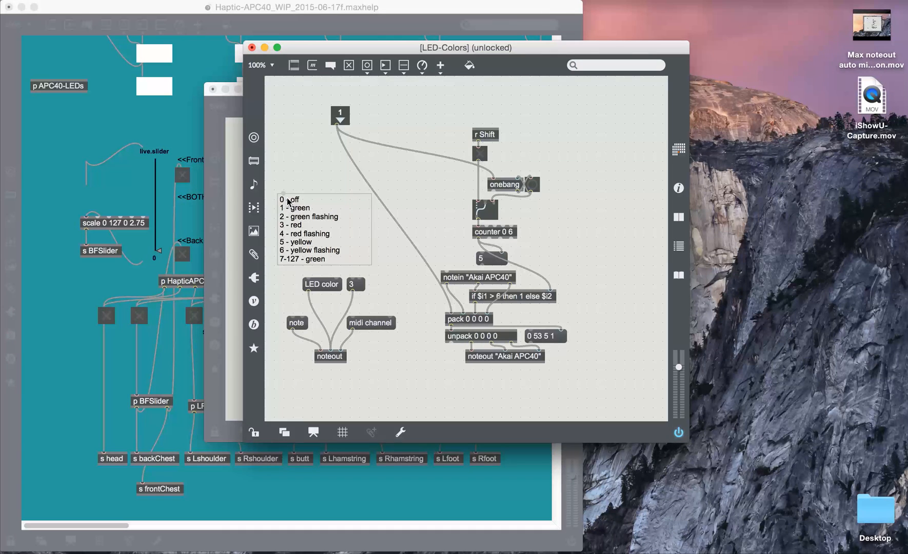
mouse_move(294, 264)
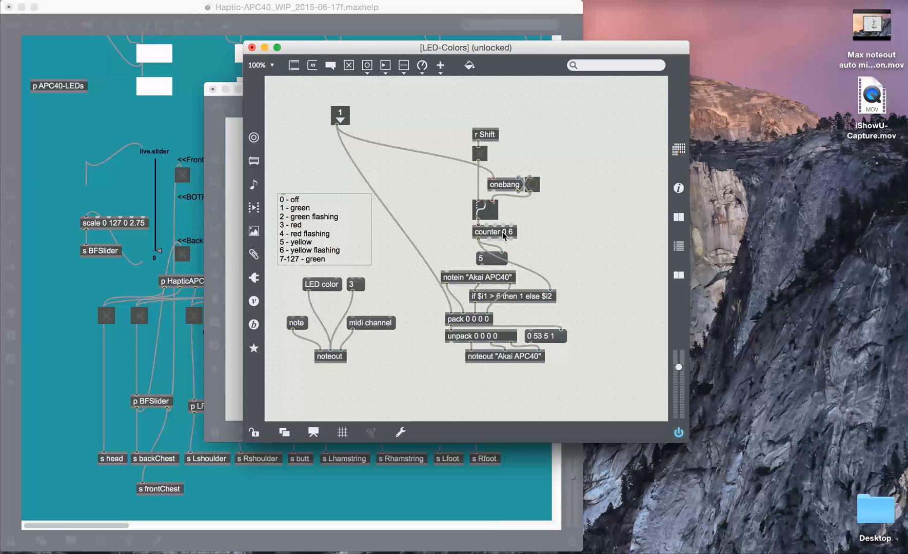
mouse_move(511, 238)
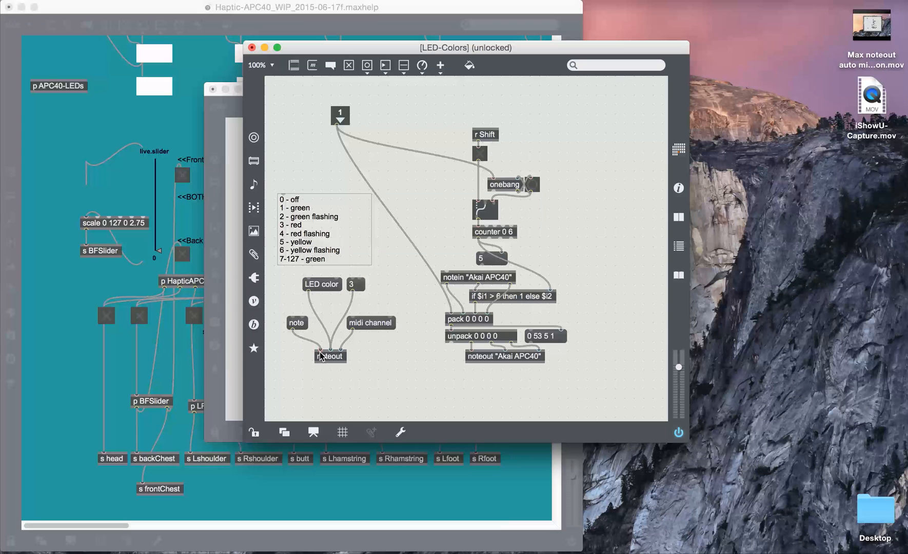
mouse_move(322, 288)
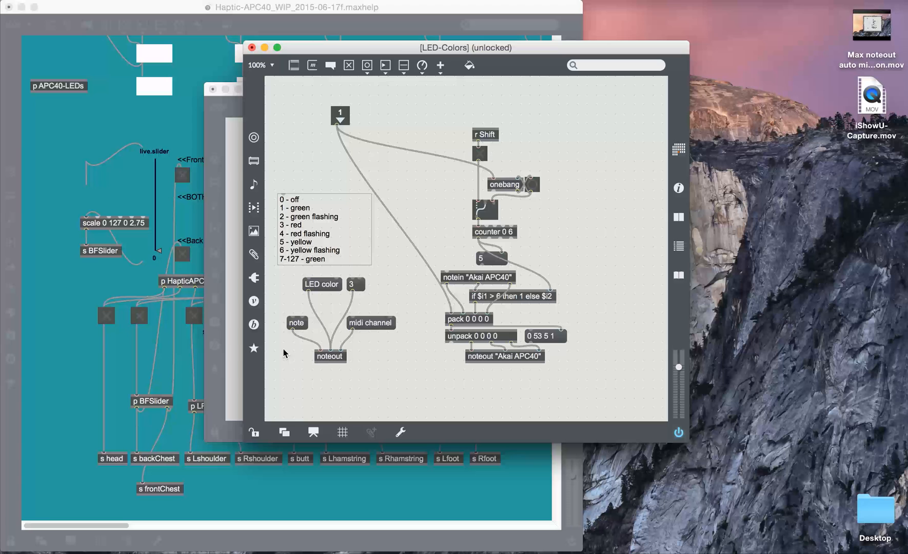
mouse_move(394, 306)
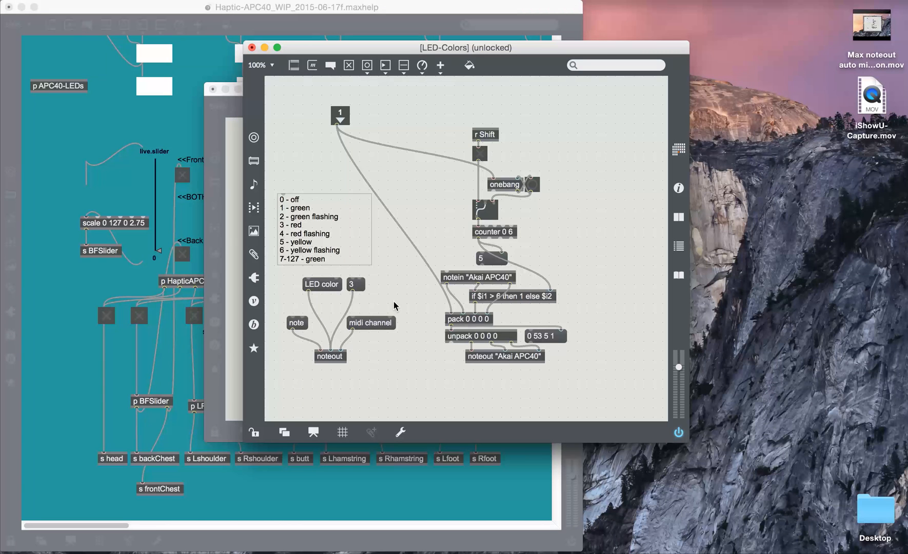